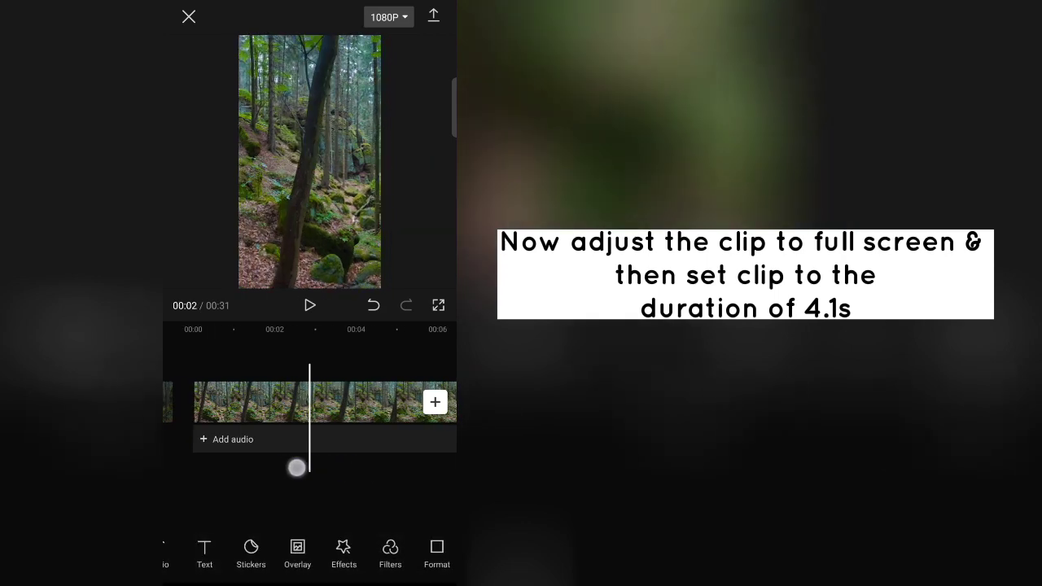
Fill the frame with the forest clip, trim it to 4 s, and lower its volume.
{"action": "left_click", "coordinate": [245, 402]}
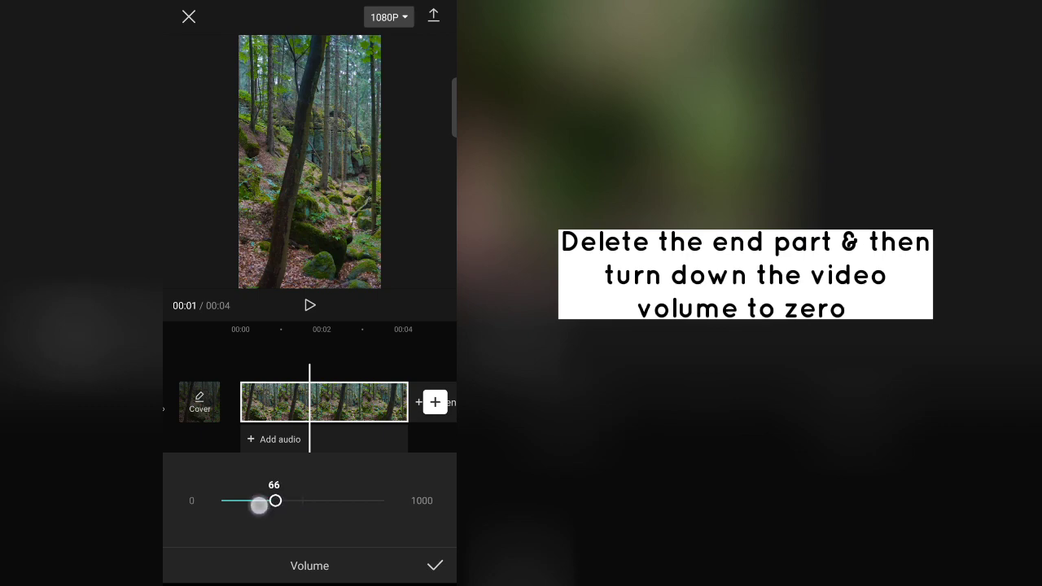
{"action": "left_click", "coordinate": [435, 565]}
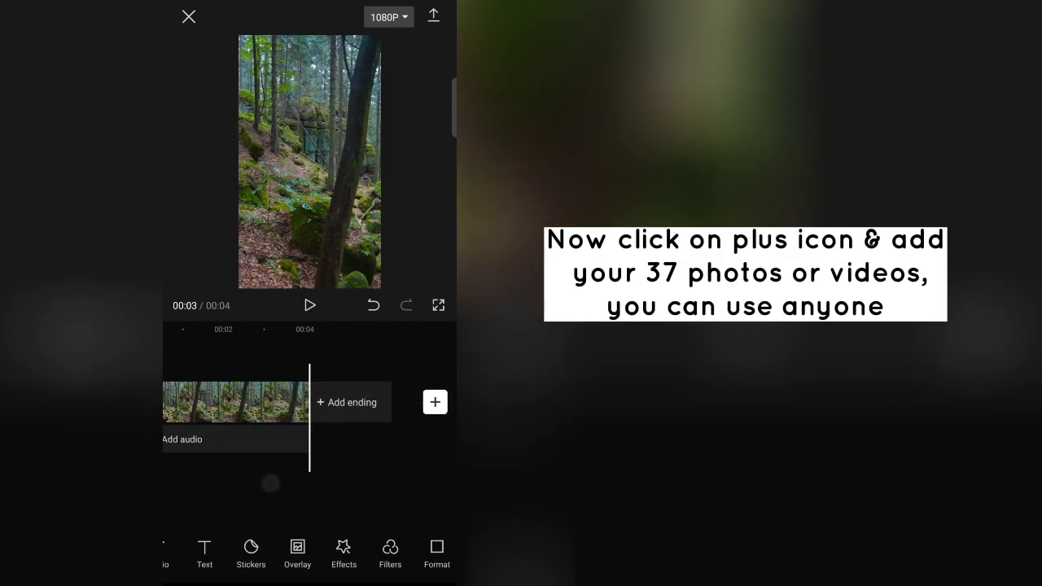
Add the 37 green-themed photos and clips after the forest clip.
{"action": "left_click", "coordinate": [434, 402]}
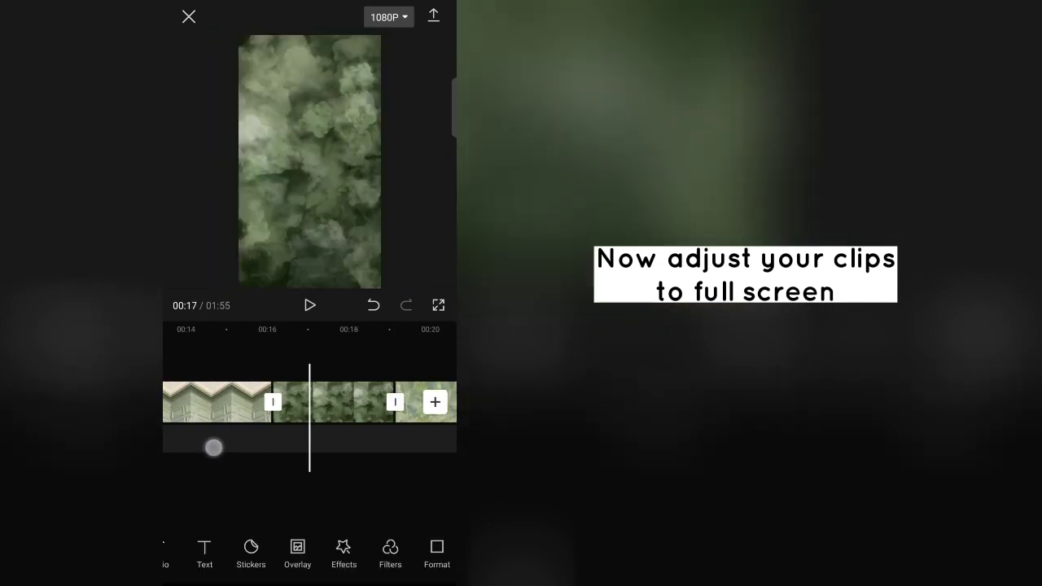
Enlarge each added clip to full screen while moving along the timeline.
{"action": "left_click", "coordinate": [338, 402]}
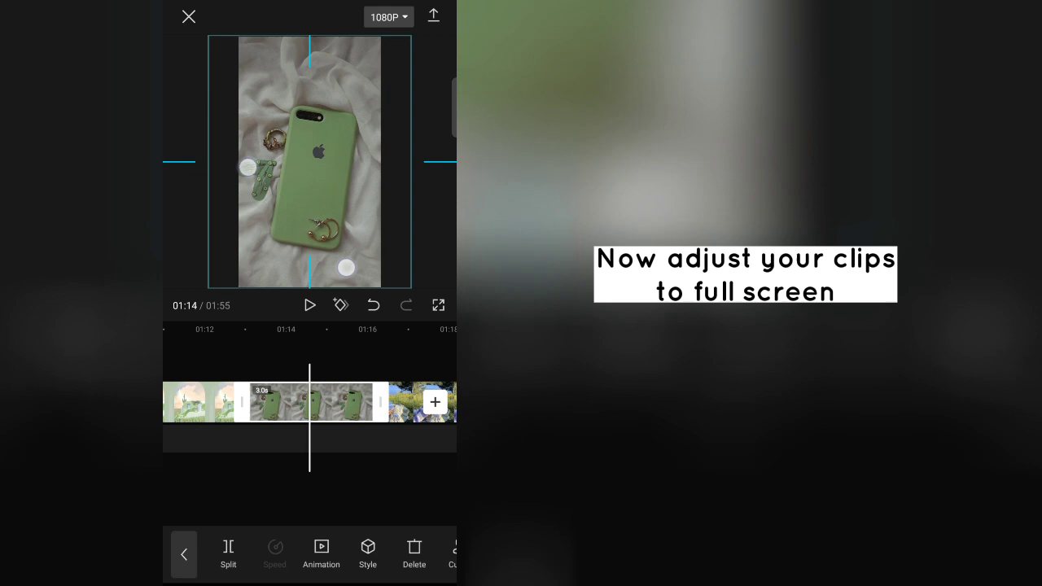
{"action": "scroll", "scroll_direction": "right", "scroll_amount": 3}
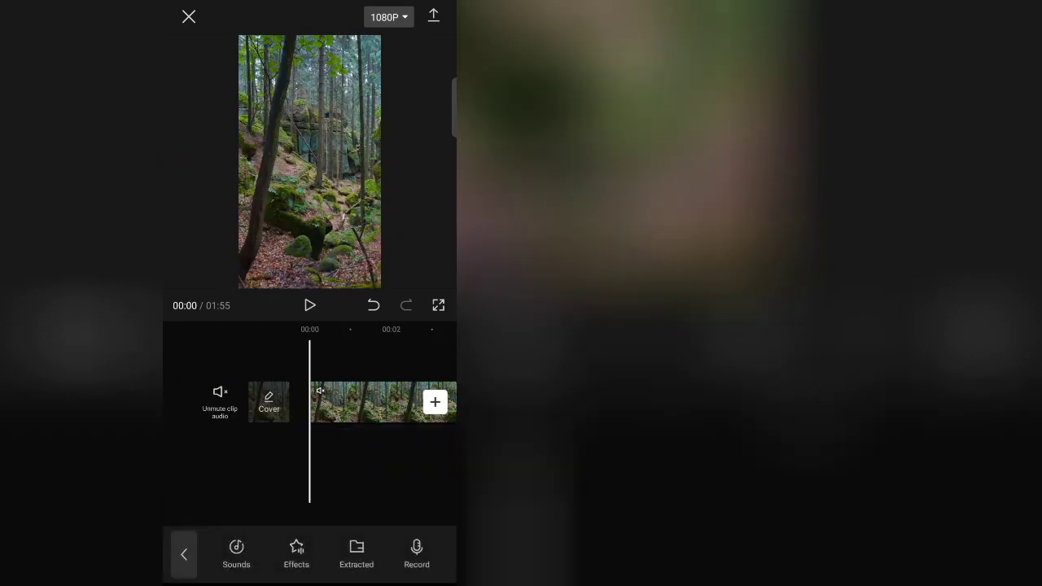
Add a Sounds music track beneath the clips.
{"action": "left_click", "coordinate": [236, 553]}
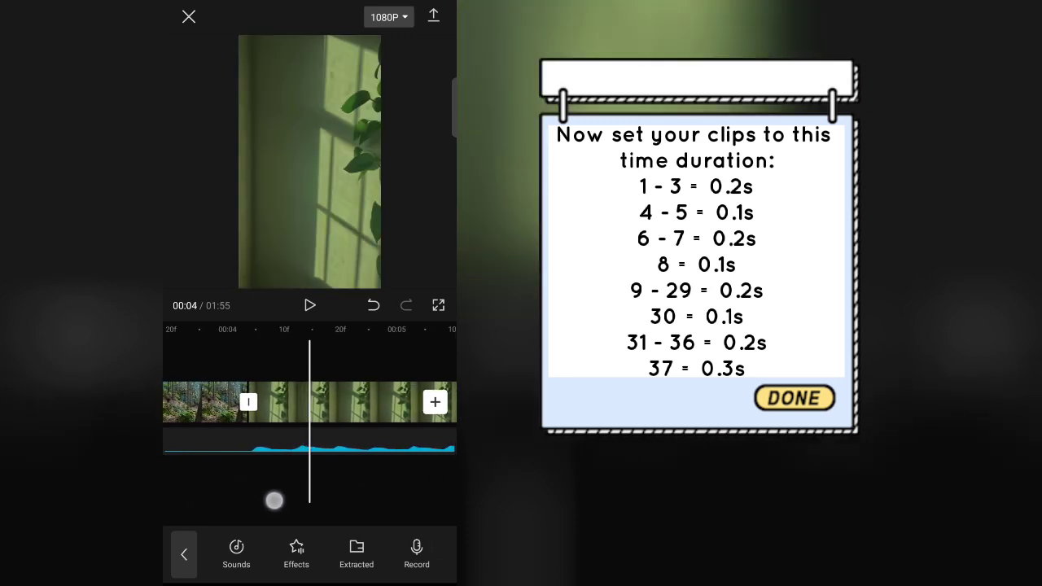
Shorten each clip to 0.1–0.3 s, bringing the edit to 11 seconds.
{"action": "left_click", "coordinate": [268, 401]}
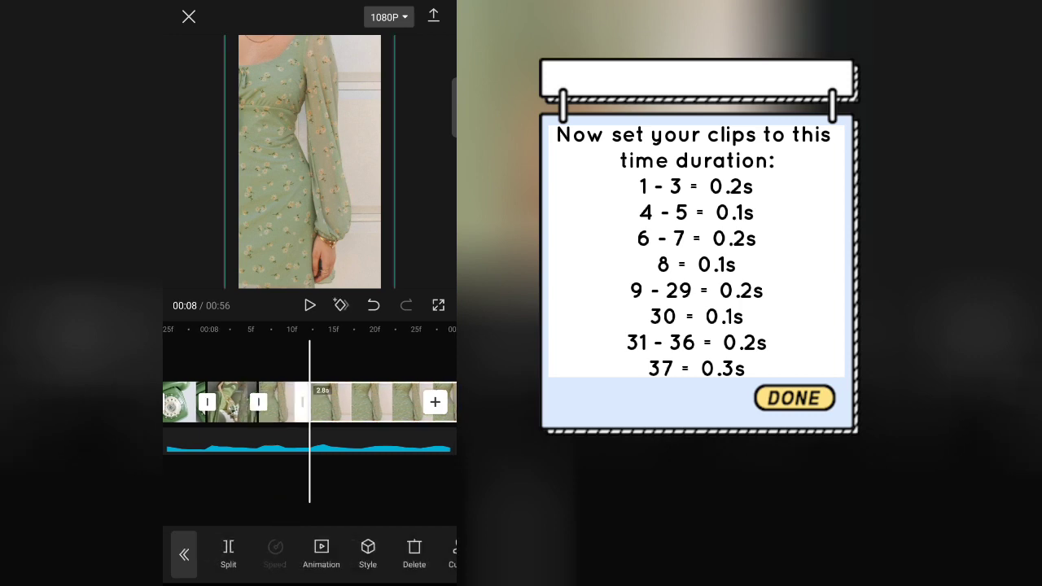
{"action": "left_click", "coordinate": [413, 547]}
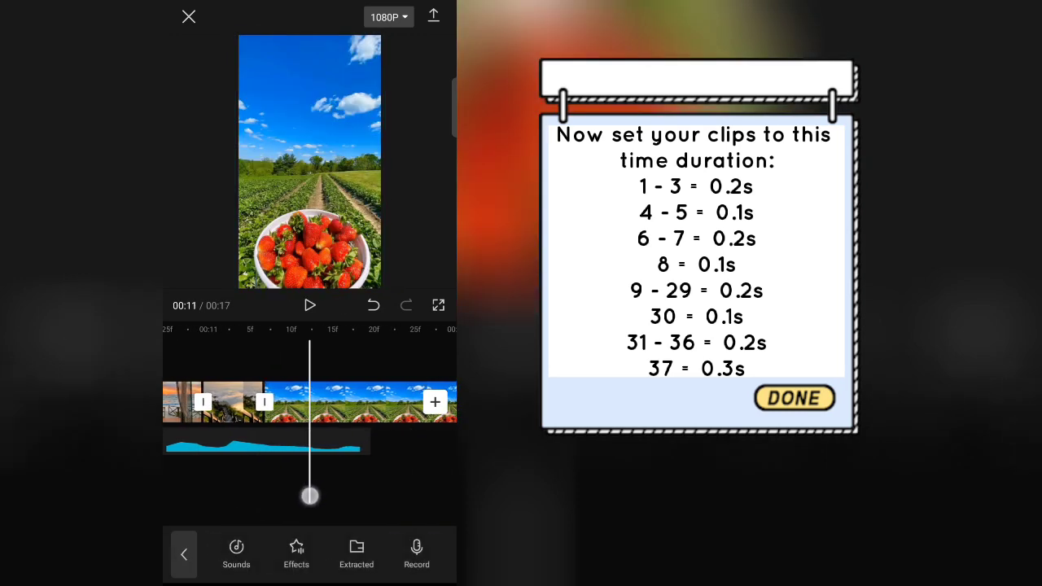
{"action": "left_click", "coordinate": [285, 401]}
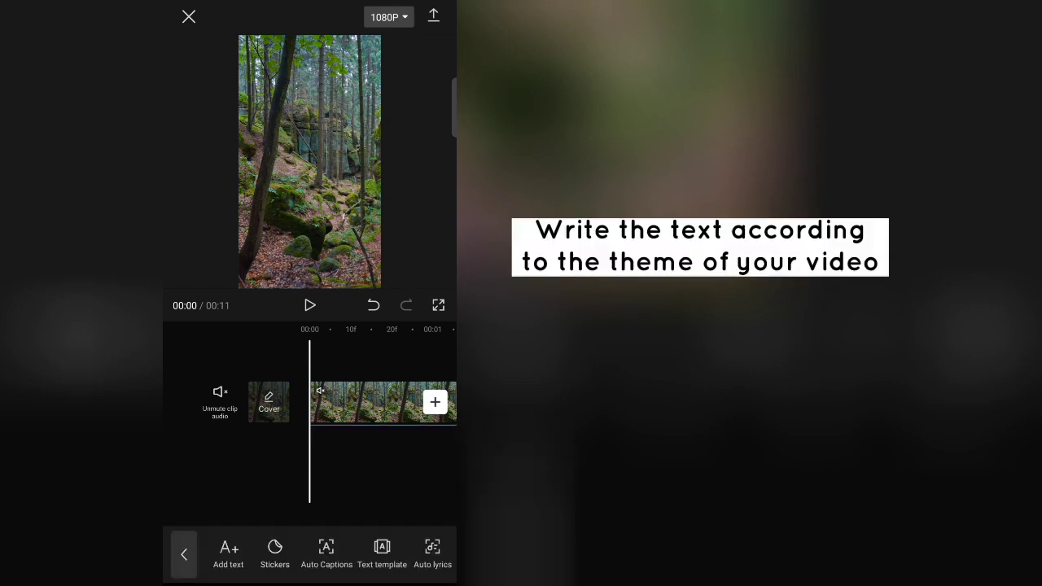
Add the caption 'My favourite colour is blue but..' in KaushanScript font.
{"action": "left_click", "coordinate": [228, 554]}
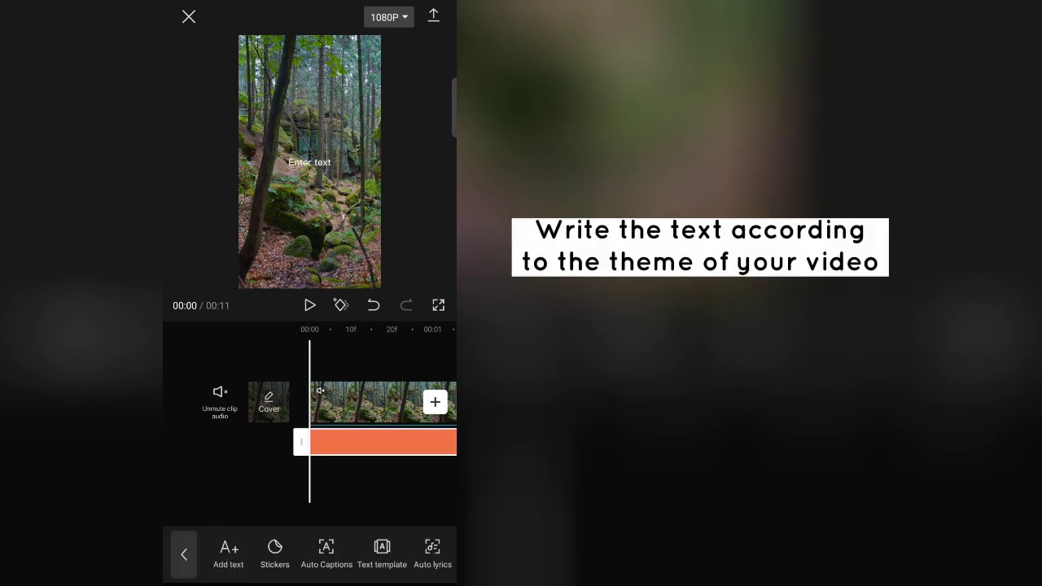
{"action": "type", "text": "My favourite colour is blue but.."}
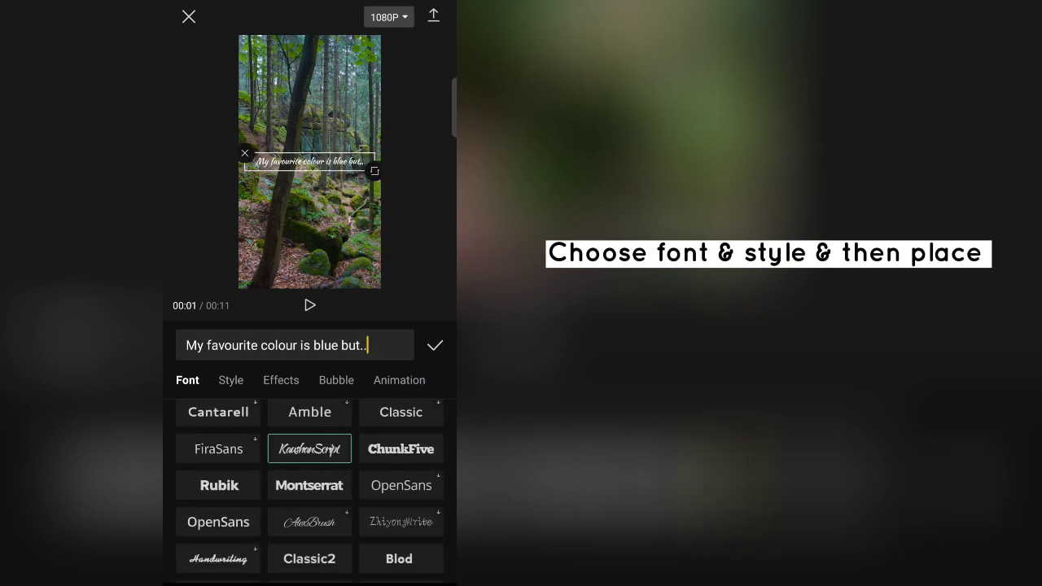
Enlarge the first caption and add 'Light green is too' after it.
{"action": "left_click", "coordinate": [293, 344]}
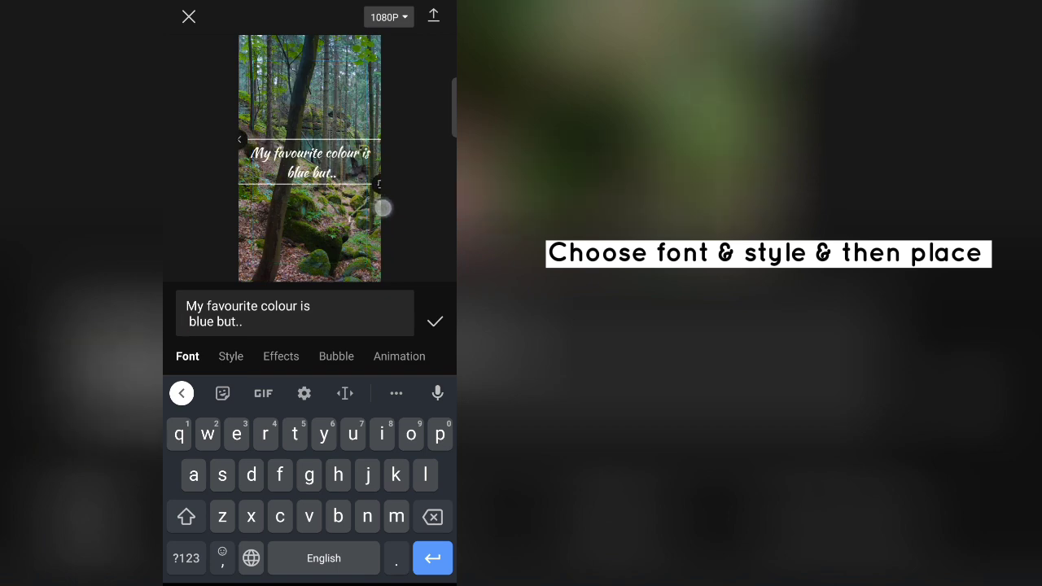
{"action": "left_click", "coordinate": [435, 321]}
{"action": "type", "text": "Light green is to"}
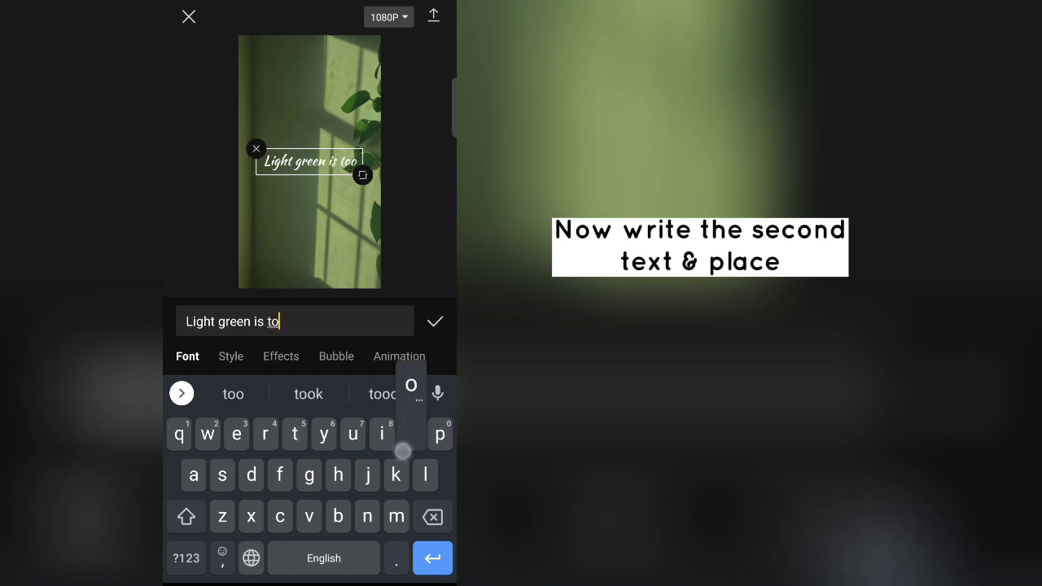
{"action": "left_click", "coordinate": [435, 321]}
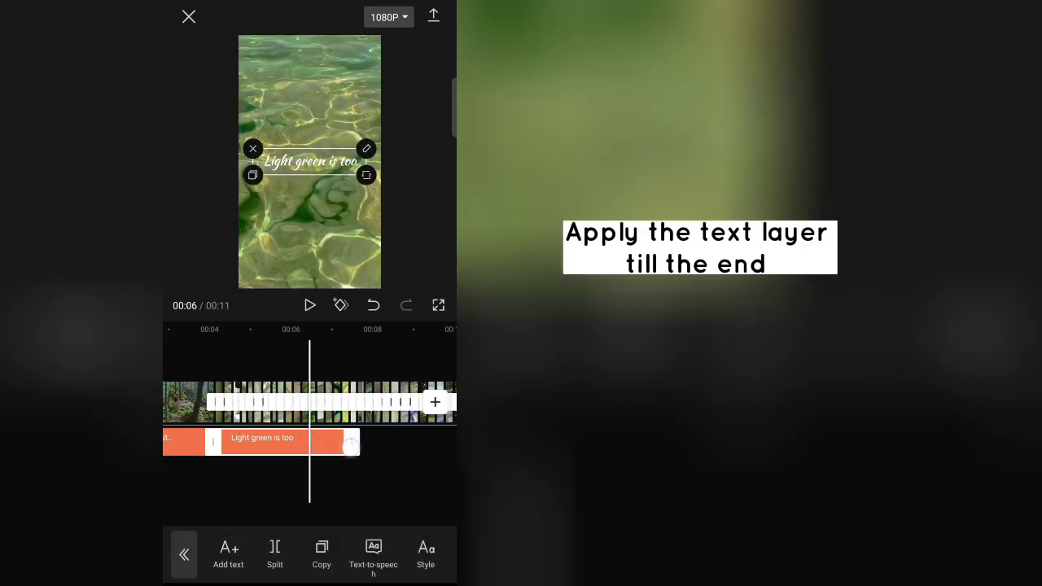